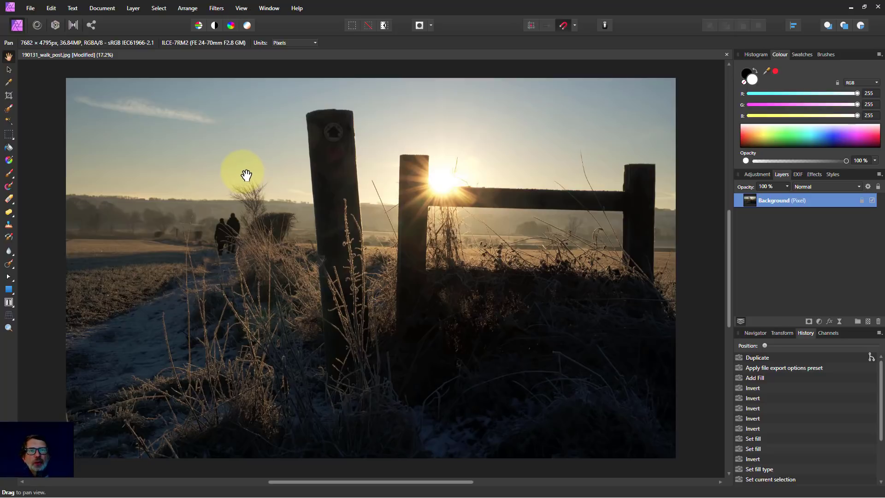
mouse_move(249, 183)
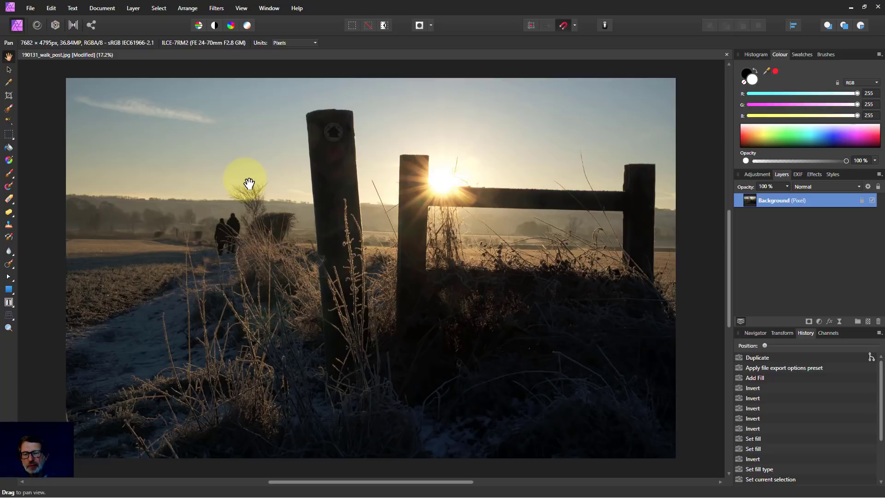
mouse_move(253, 177)
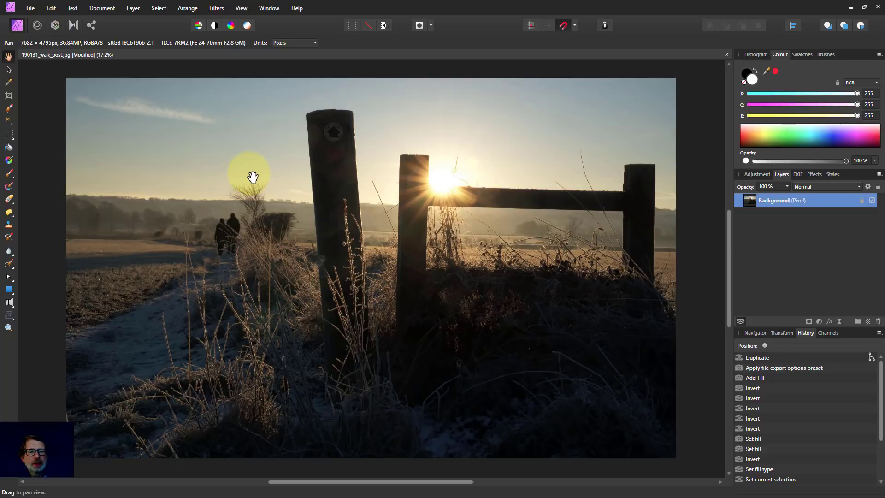
mouse_move(114, 416)
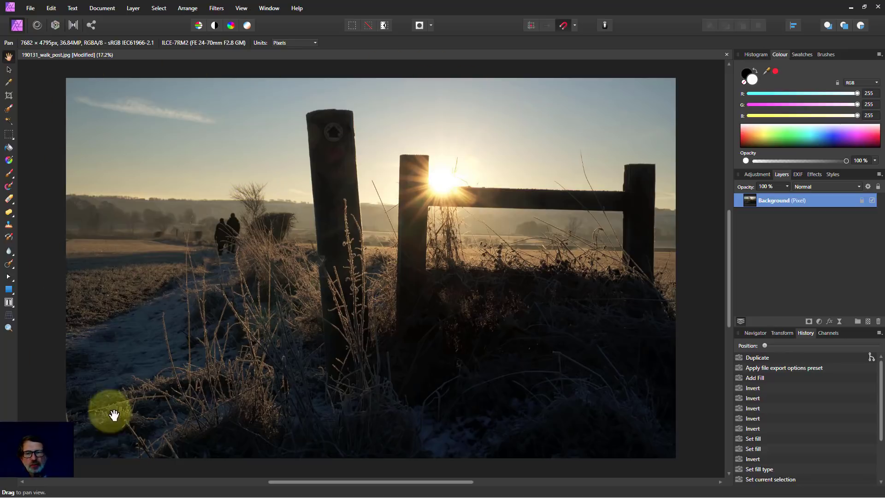
mouse_move(76, 232)
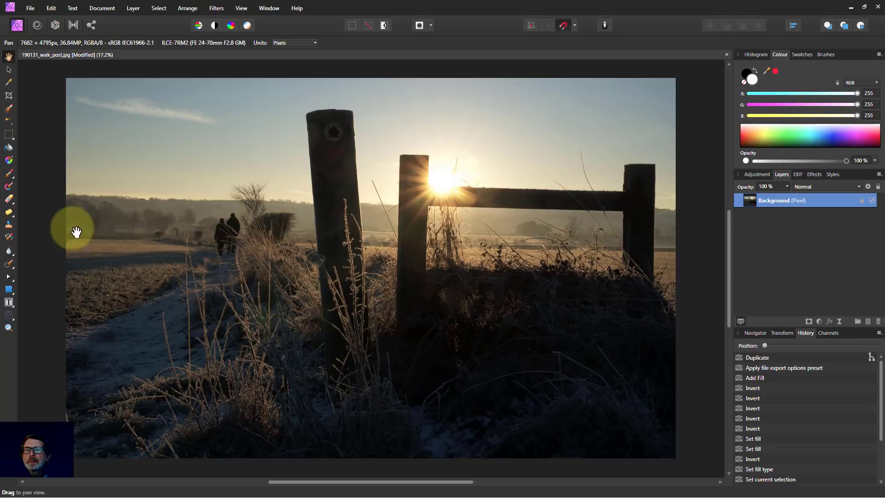
mouse_move(83, 131)
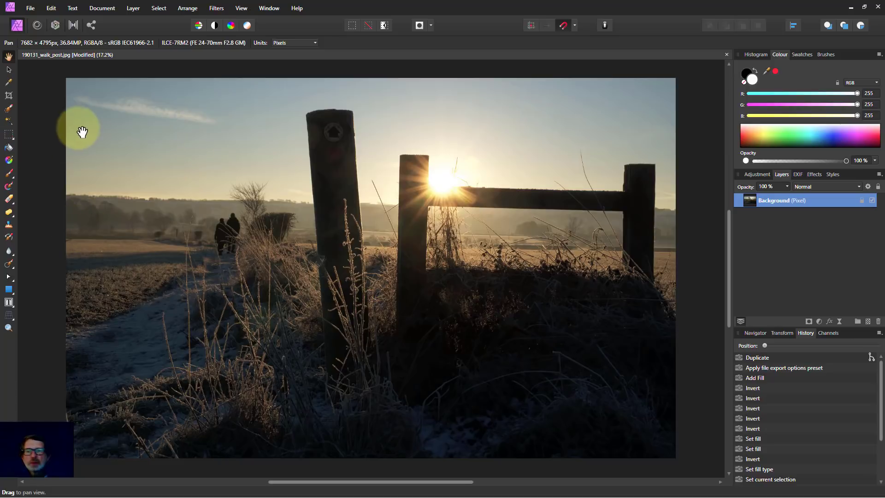
mouse_move(77, 78)
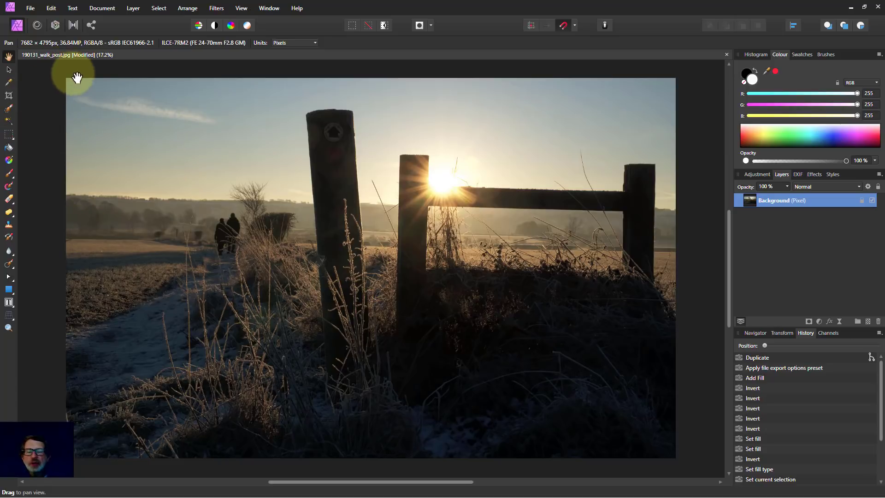
mouse_move(236, 425)
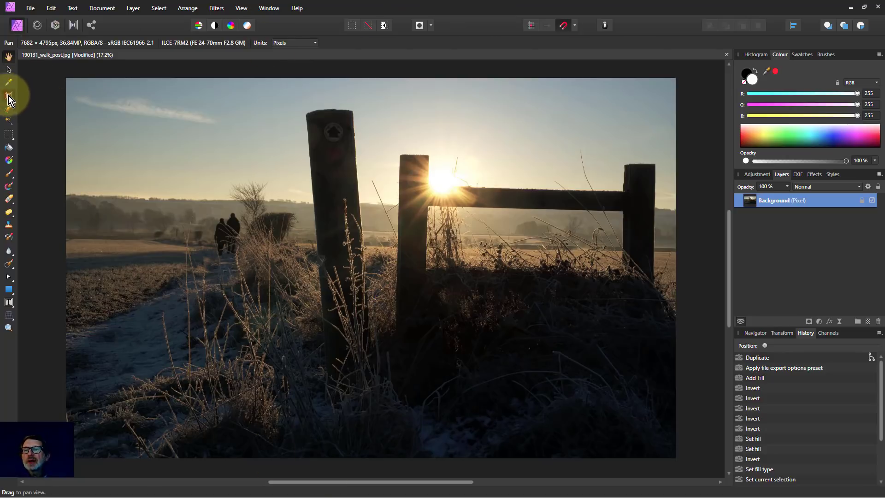
- Extend the crop area beyond the photo's top-left and bottom-right edges and apply it
click(10, 95)
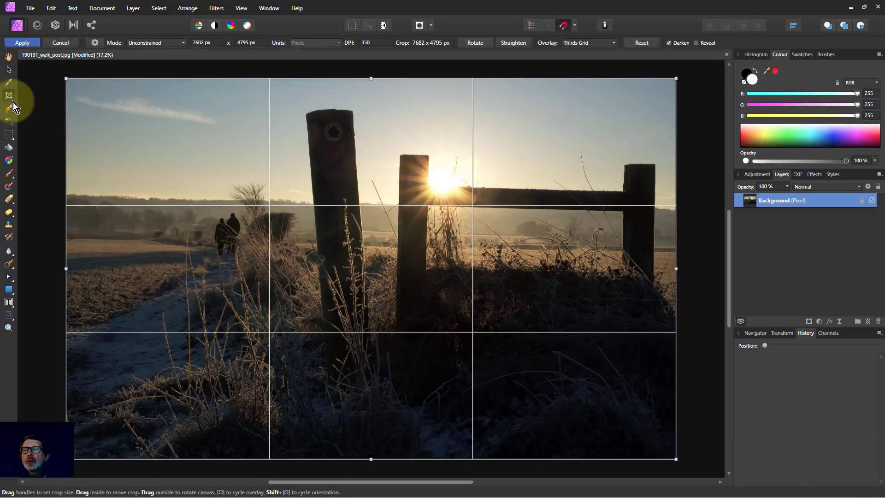
drag(66, 78, 62, 73)
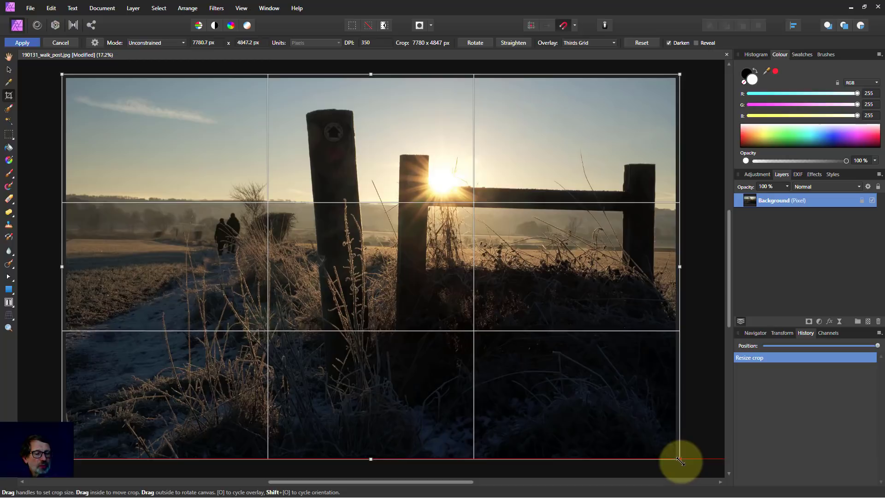
drag(679, 459, 676, 463)
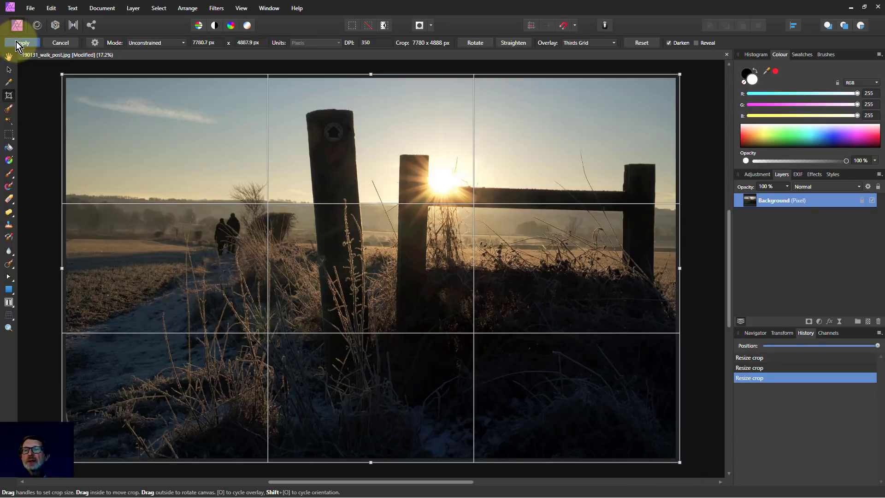
click(22, 42)
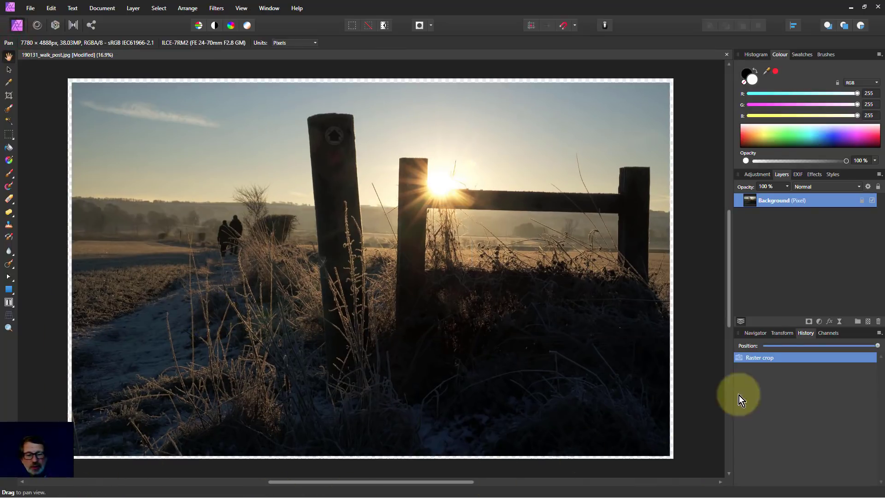
mouse_move(432, 105)
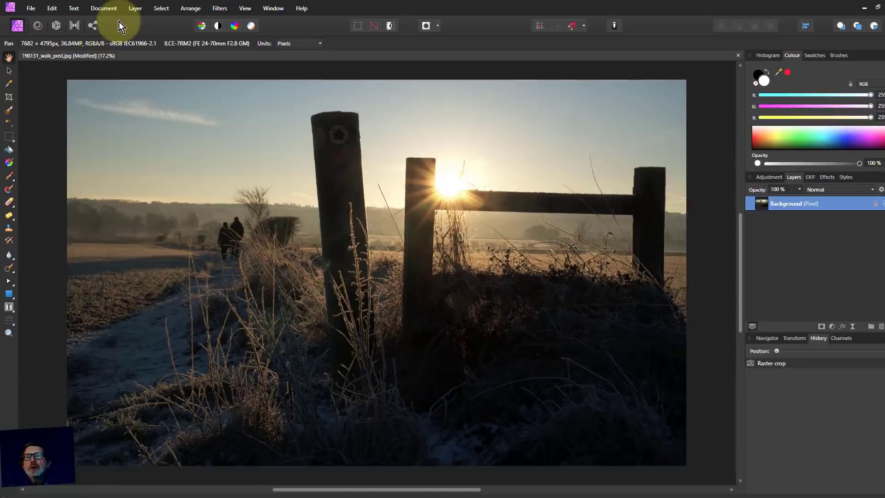
- Resize the canvas to 7782 × 4895 px through Document > Resize Canvas
click(104, 8)
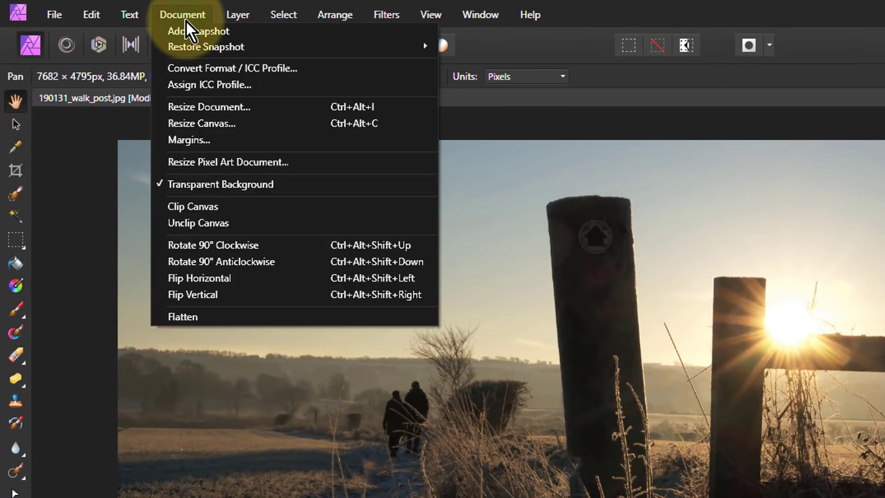
click(201, 123)
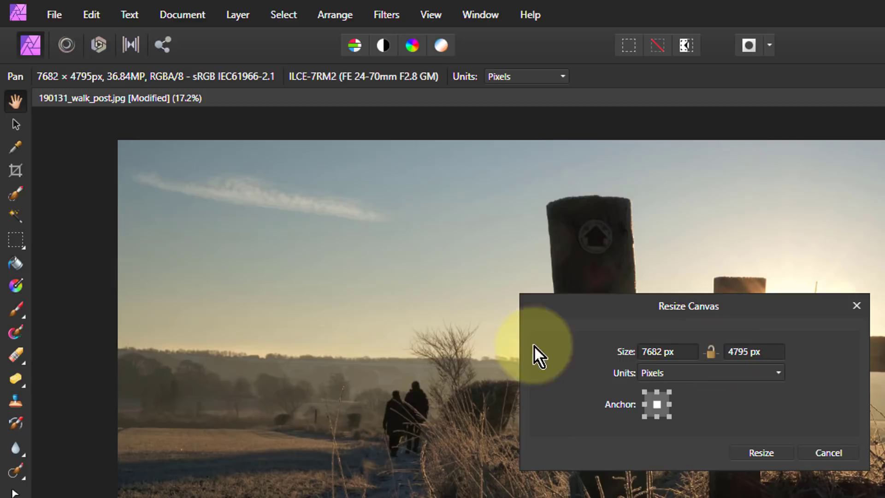
mouse_move(740, 398)
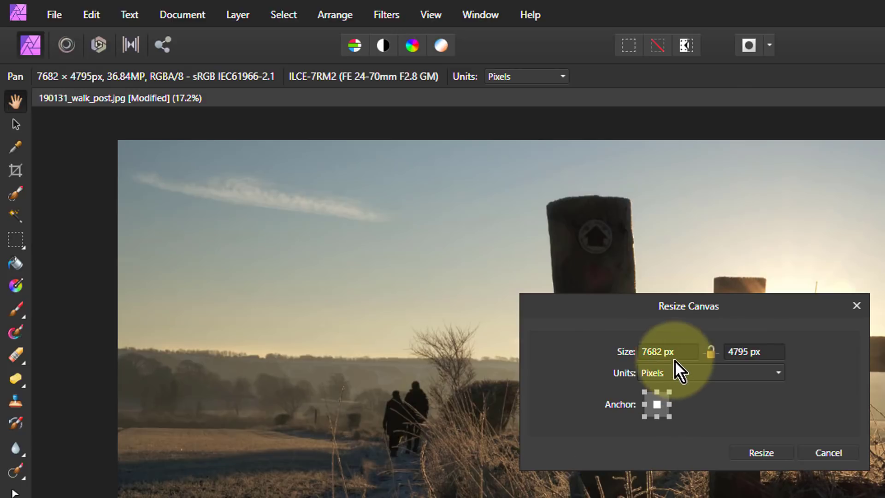
mouse_move(654, 353)
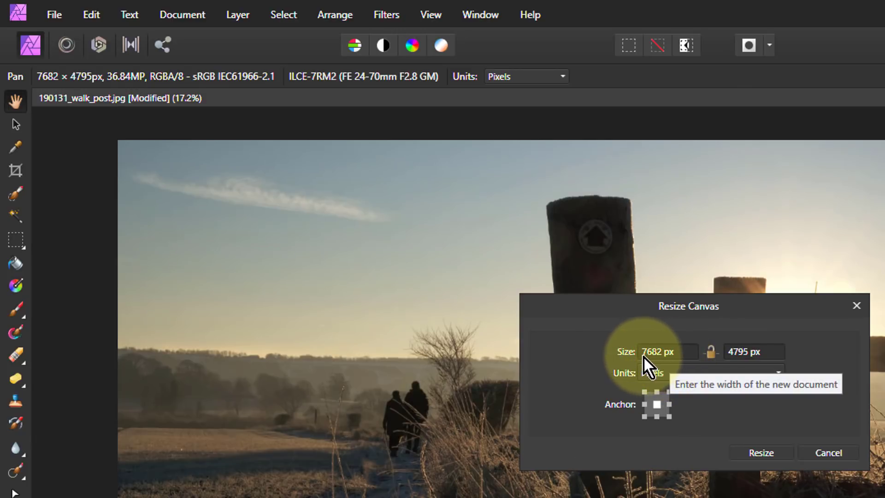
mouse_move(659, 364)
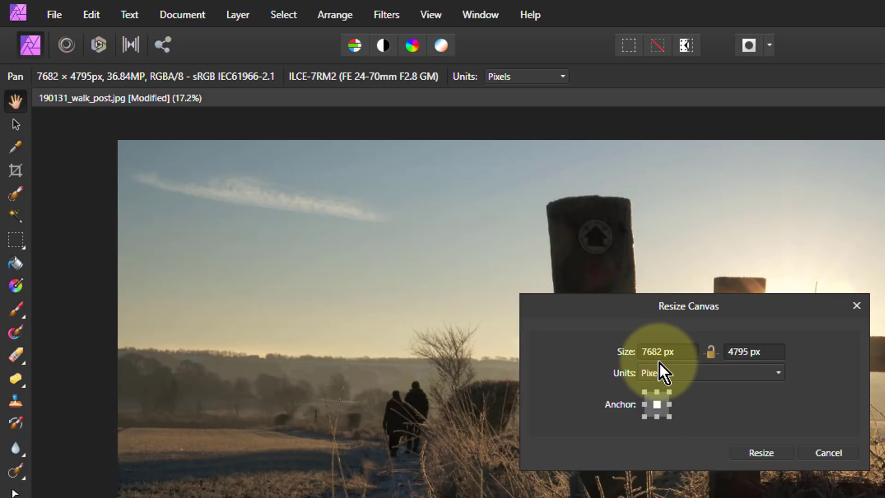
mouse_move(657, 358)
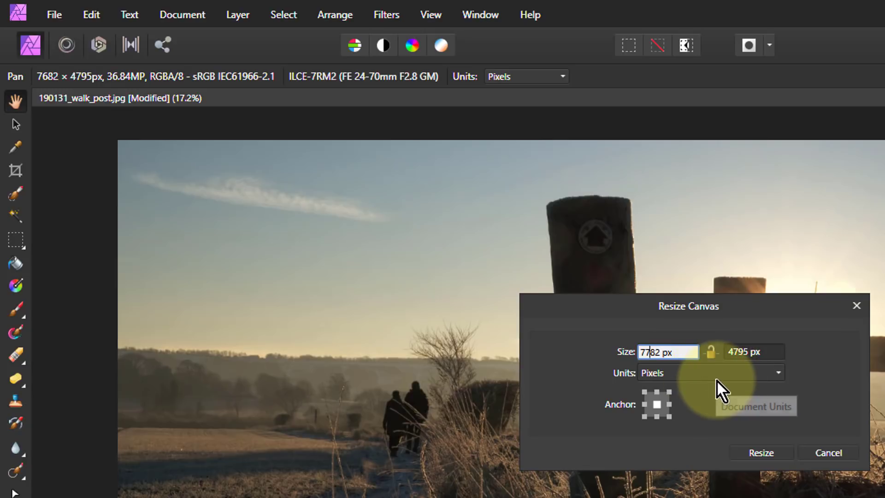
click(753, 351)
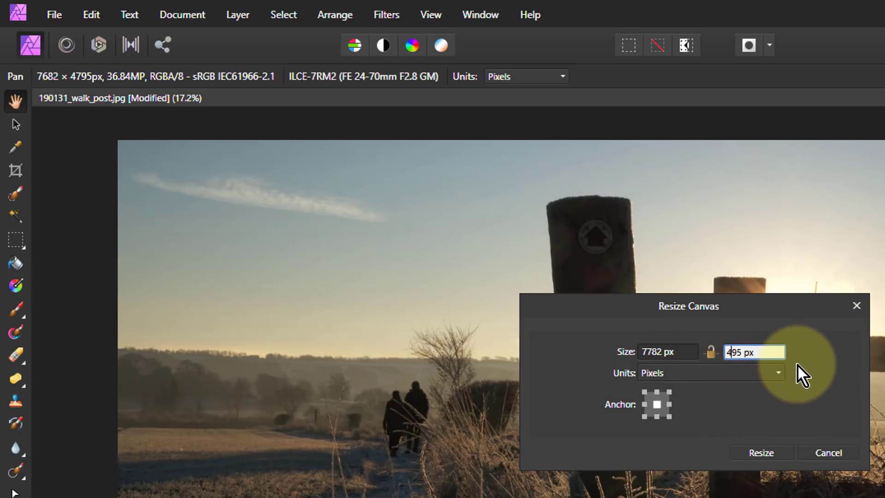
text(4895)
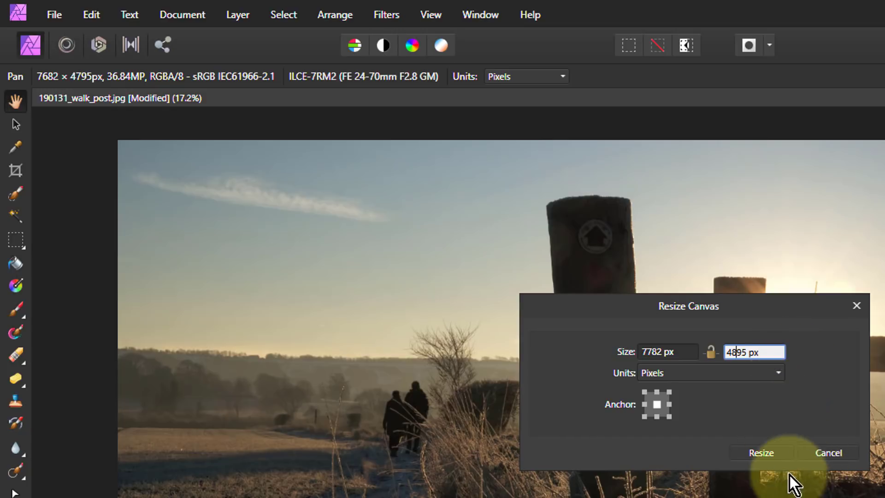
click(761, 452)
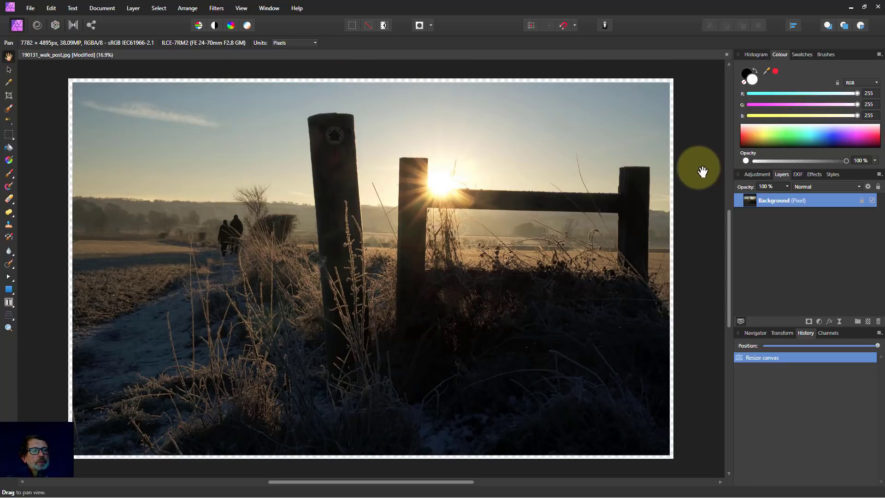
mouse_move(277, 141)
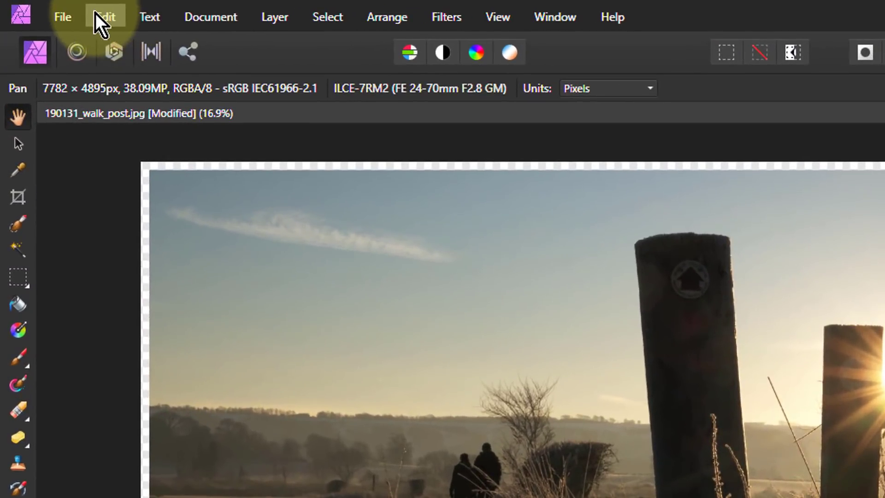
click(105, 17)
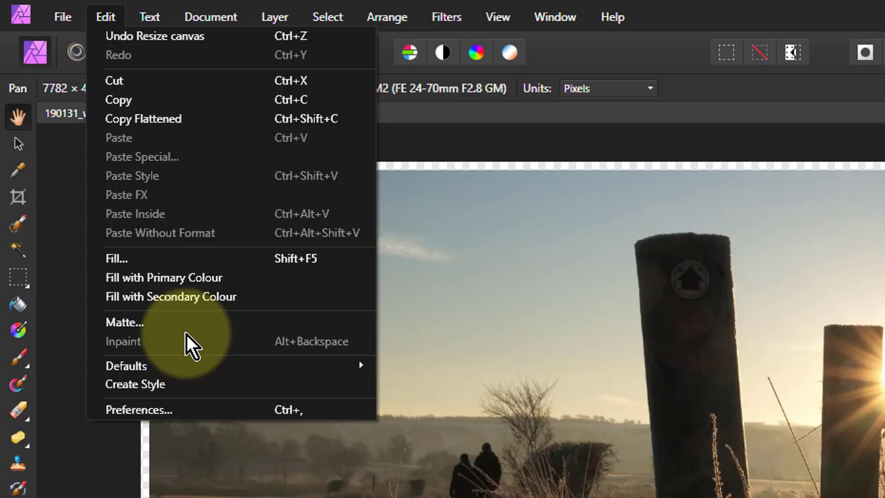
click(124, 322)
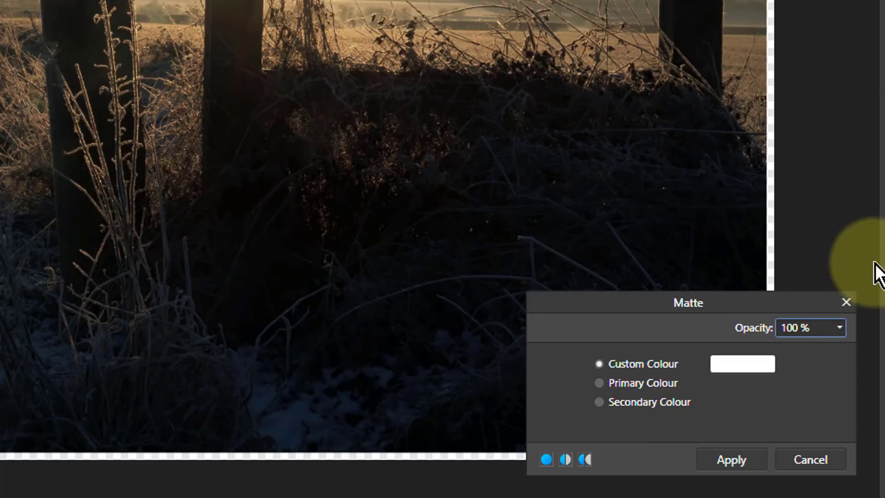
click(599, 383)
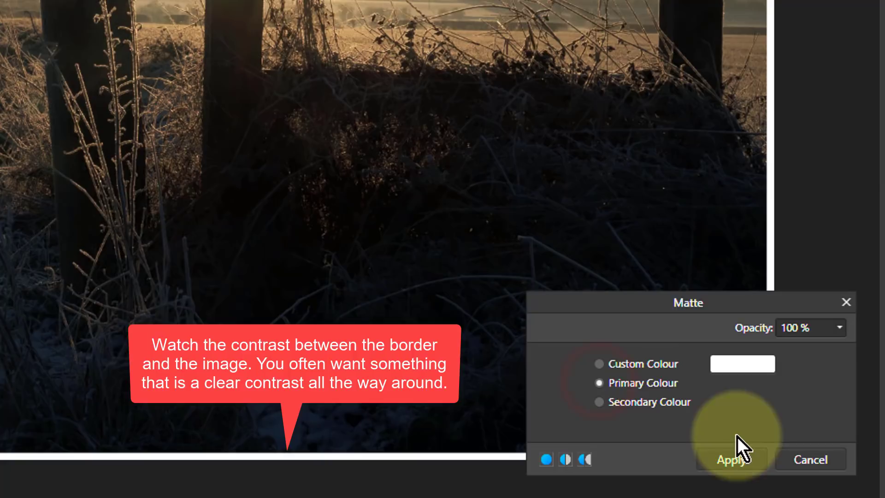
click(599, 402)
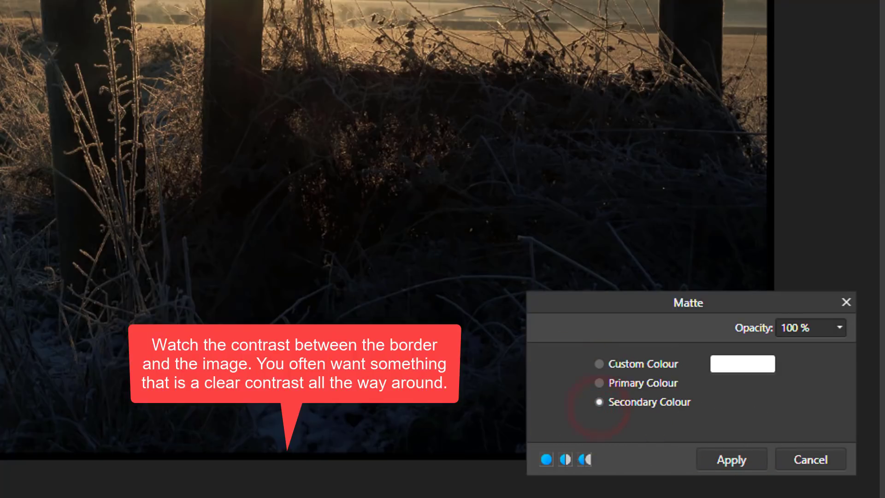
click(599, 382)
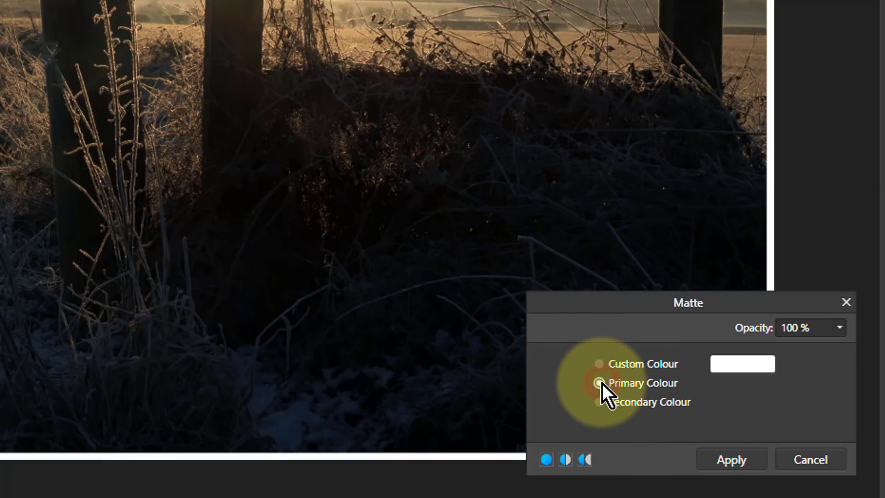
click(599, 363)
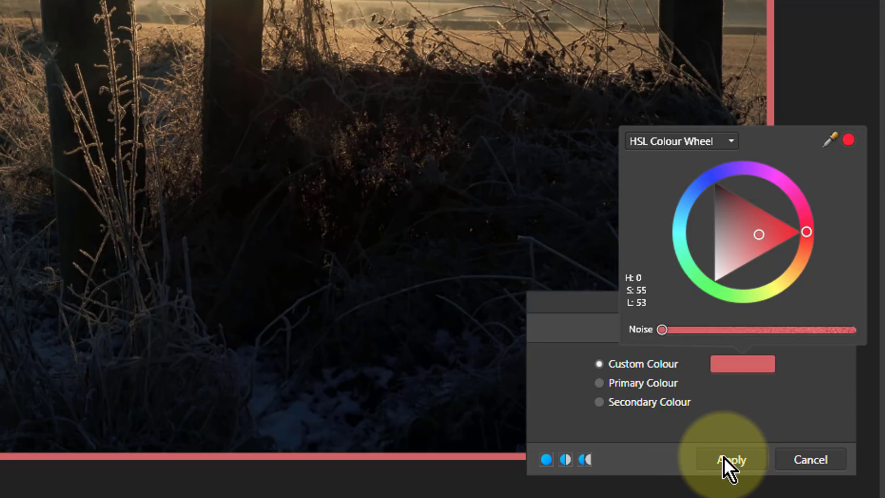
click(729, 459)
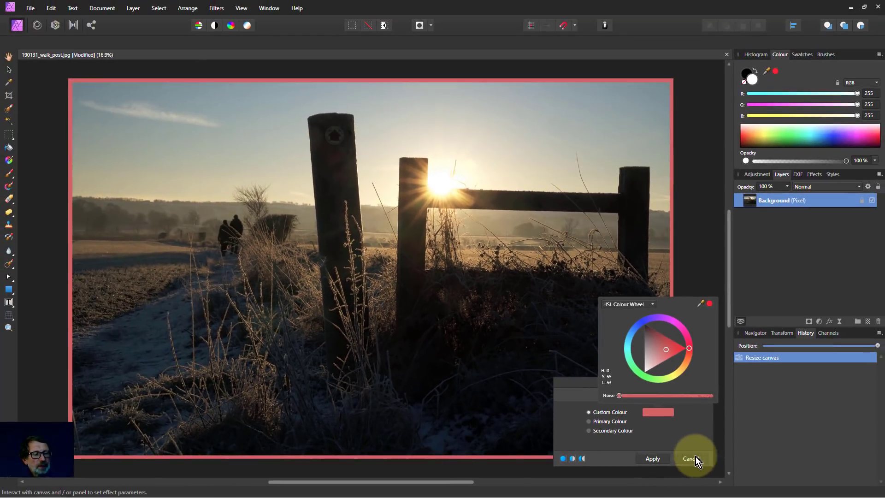
click(689, 458)
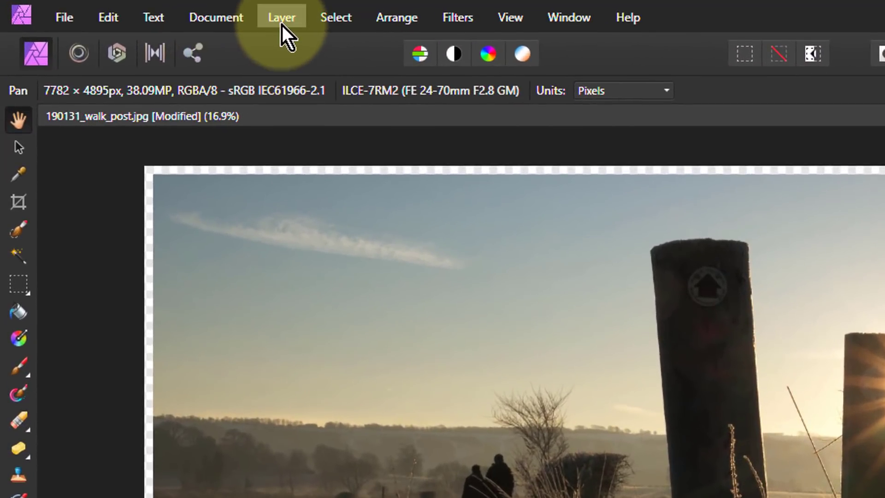
- Add a new fill layer from the Layer menu
click(282, 17)
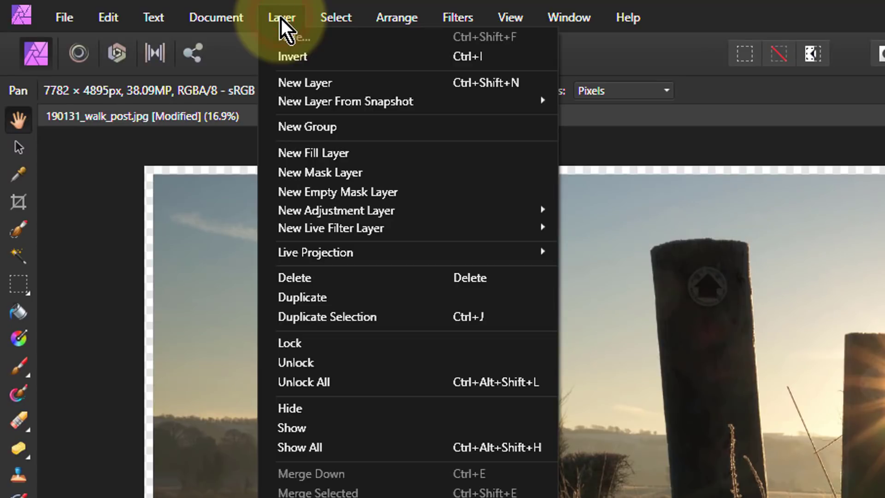
click(314, 152)
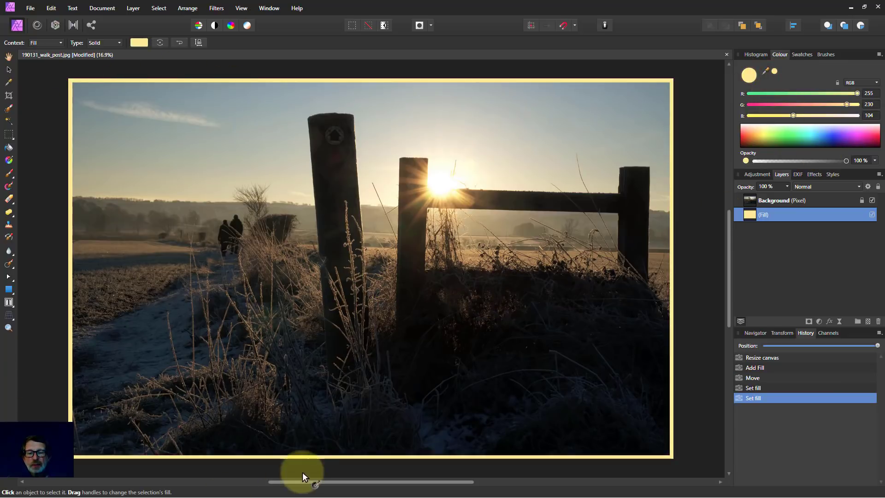
mouse_move(68, 186)
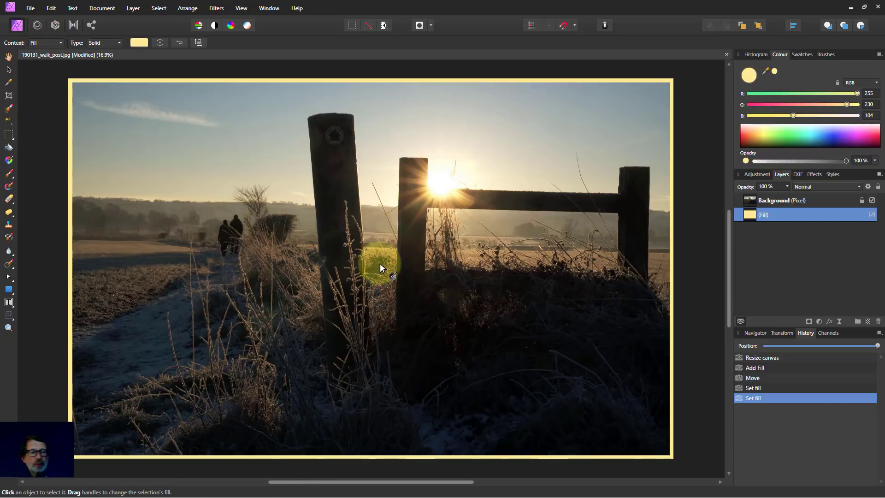
drag(381, 268, 465, 328)
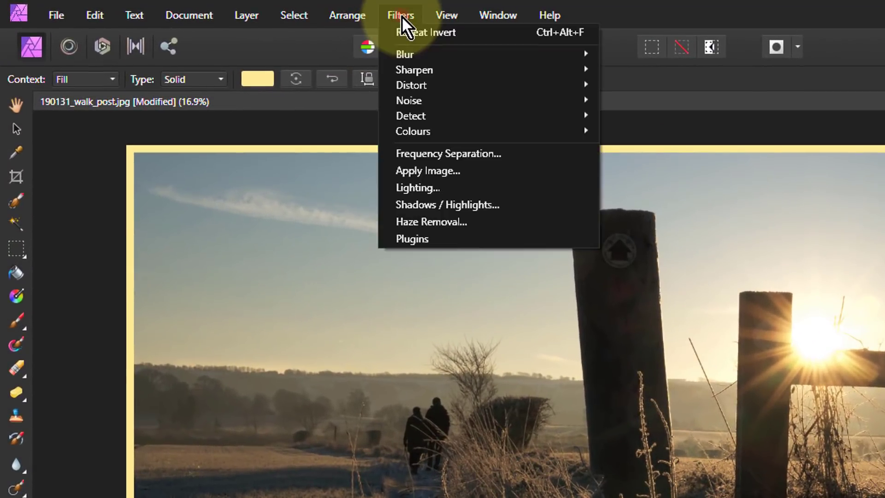
mouse_move(404, 53)
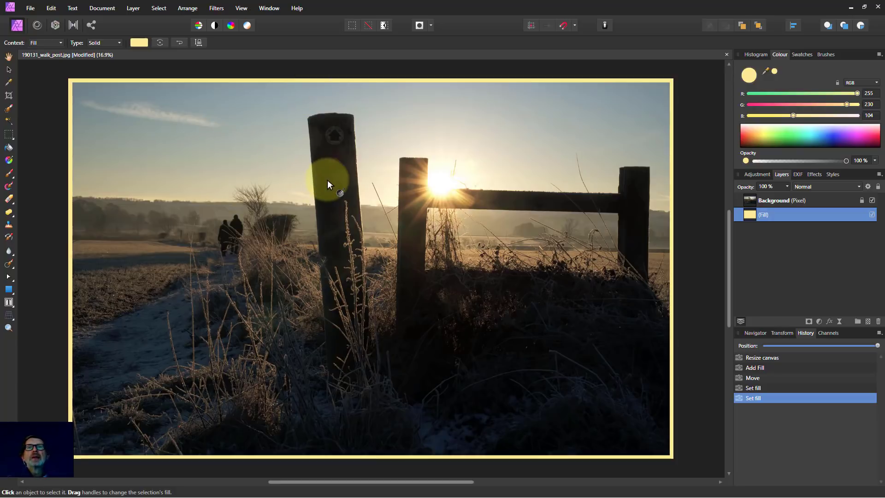
drag(326, 181, 339, 192)
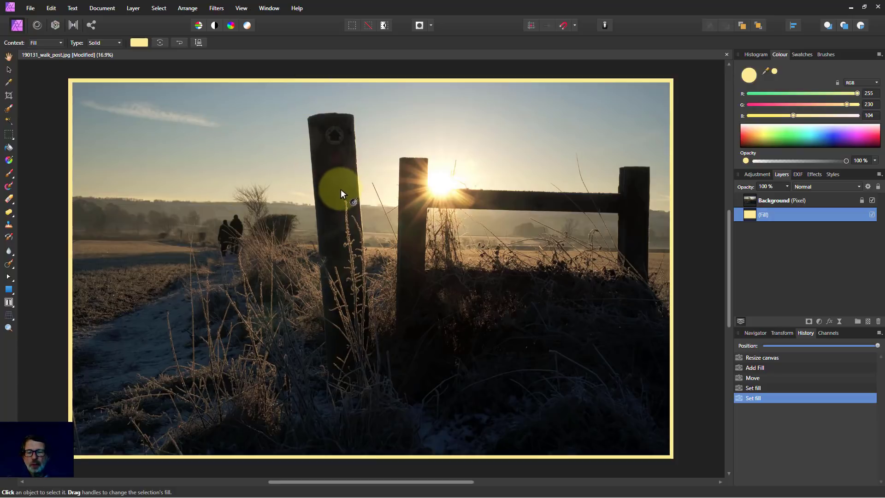